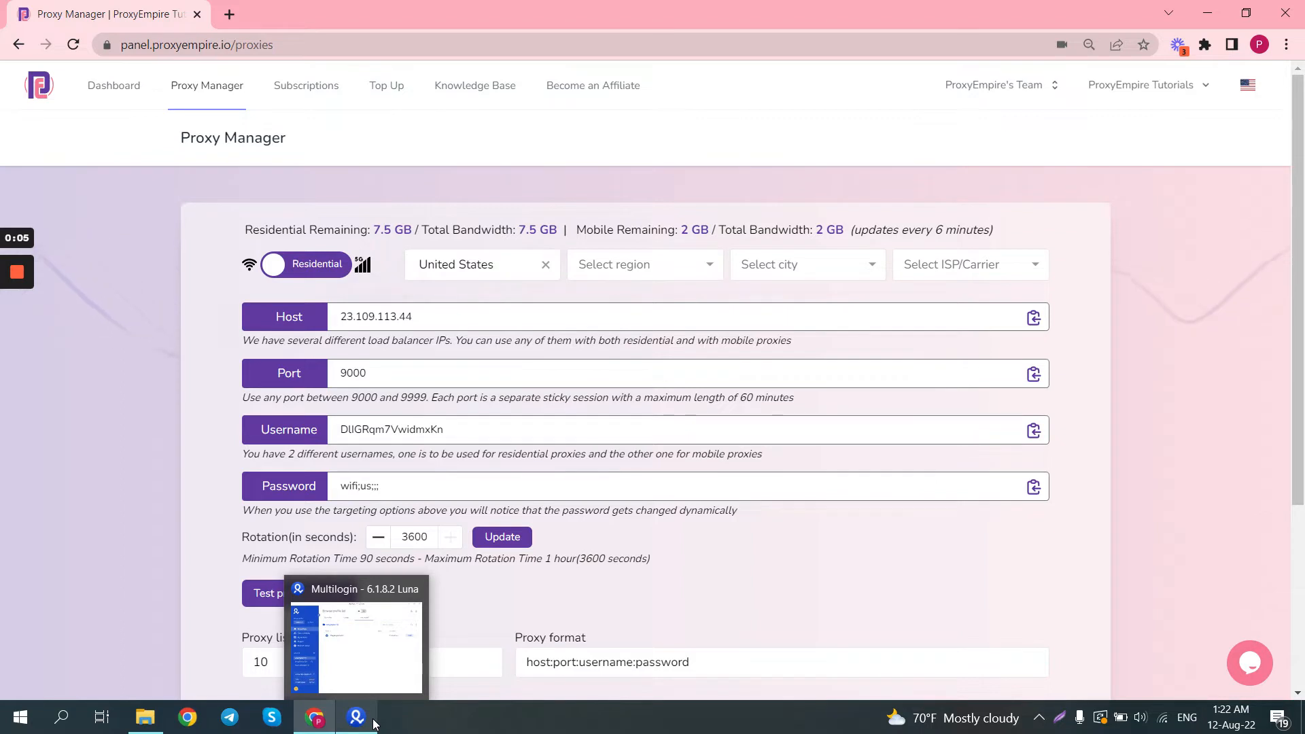
- Switch from ProxyEmpire Proxy Manager to the Multilogin browser profile list
left_click(354, 716)
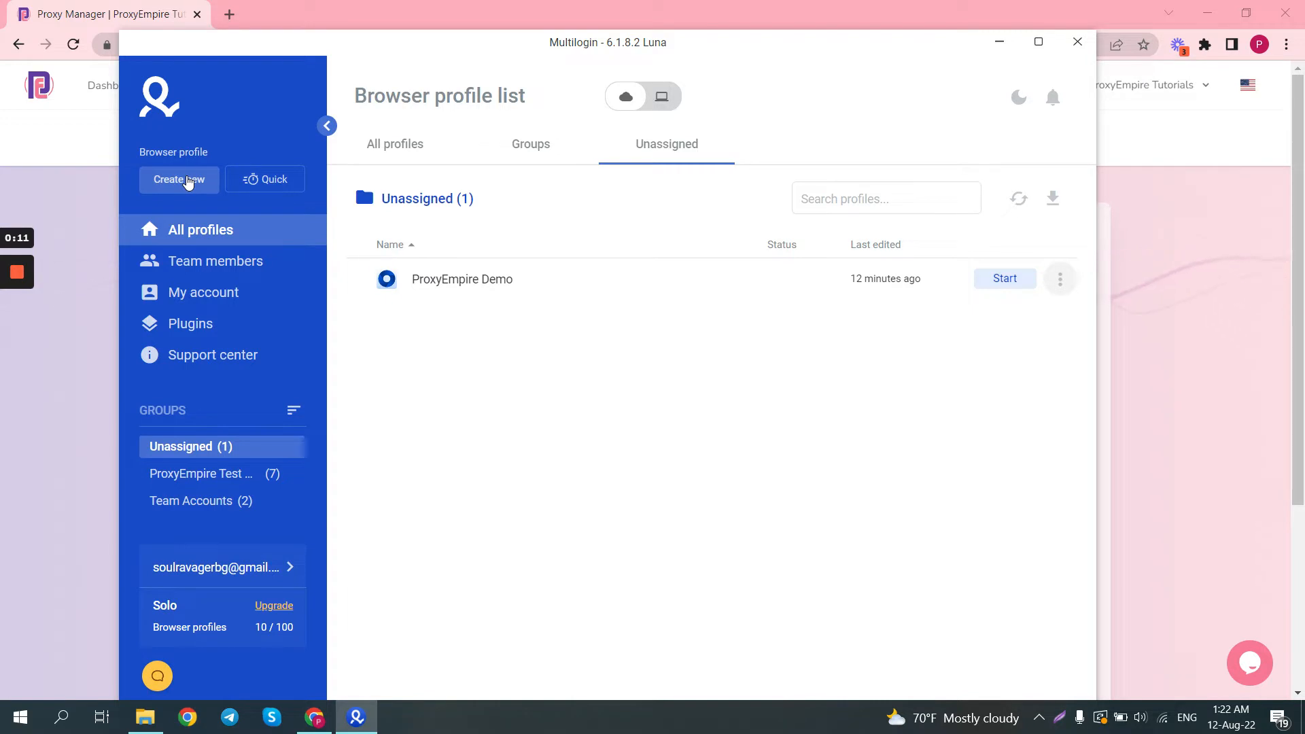
- Create a new Windows profile named 'ProxyEmpire Demo' using the Mimic browser
left_click(178, 179)
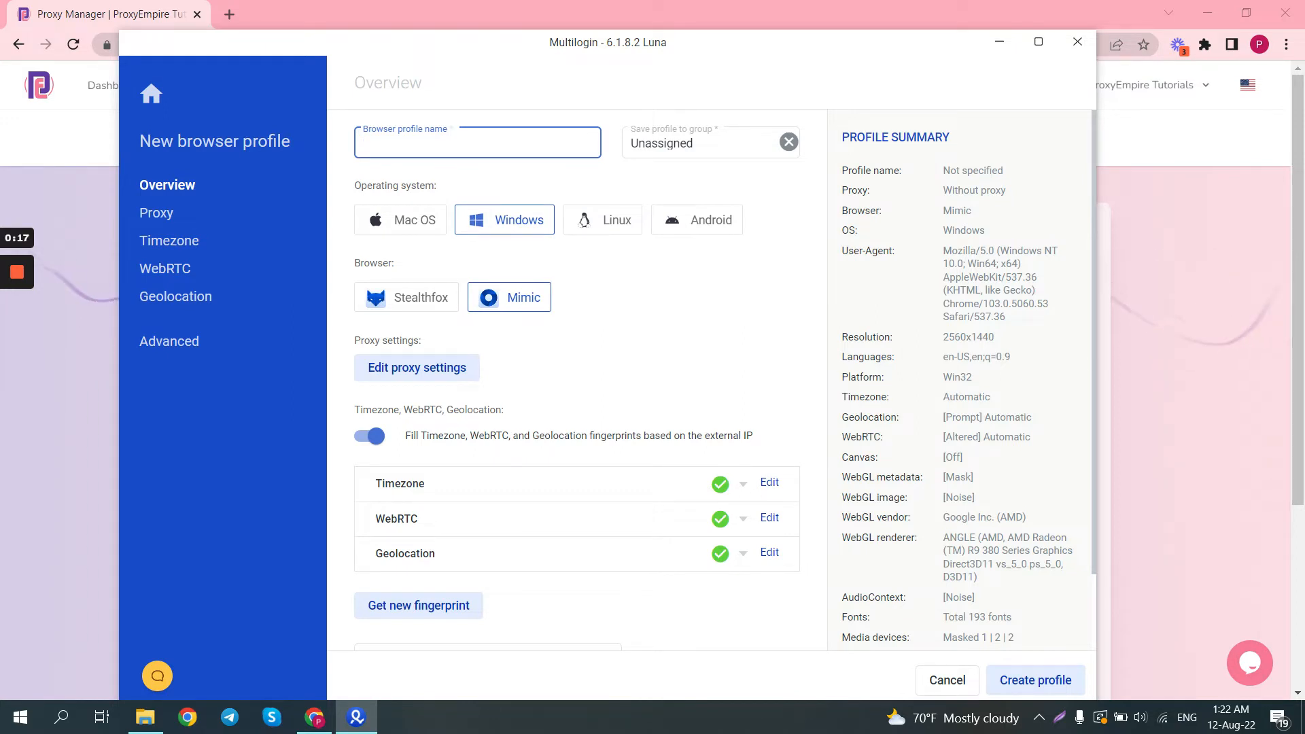
type("ProxyEmpire Demo")
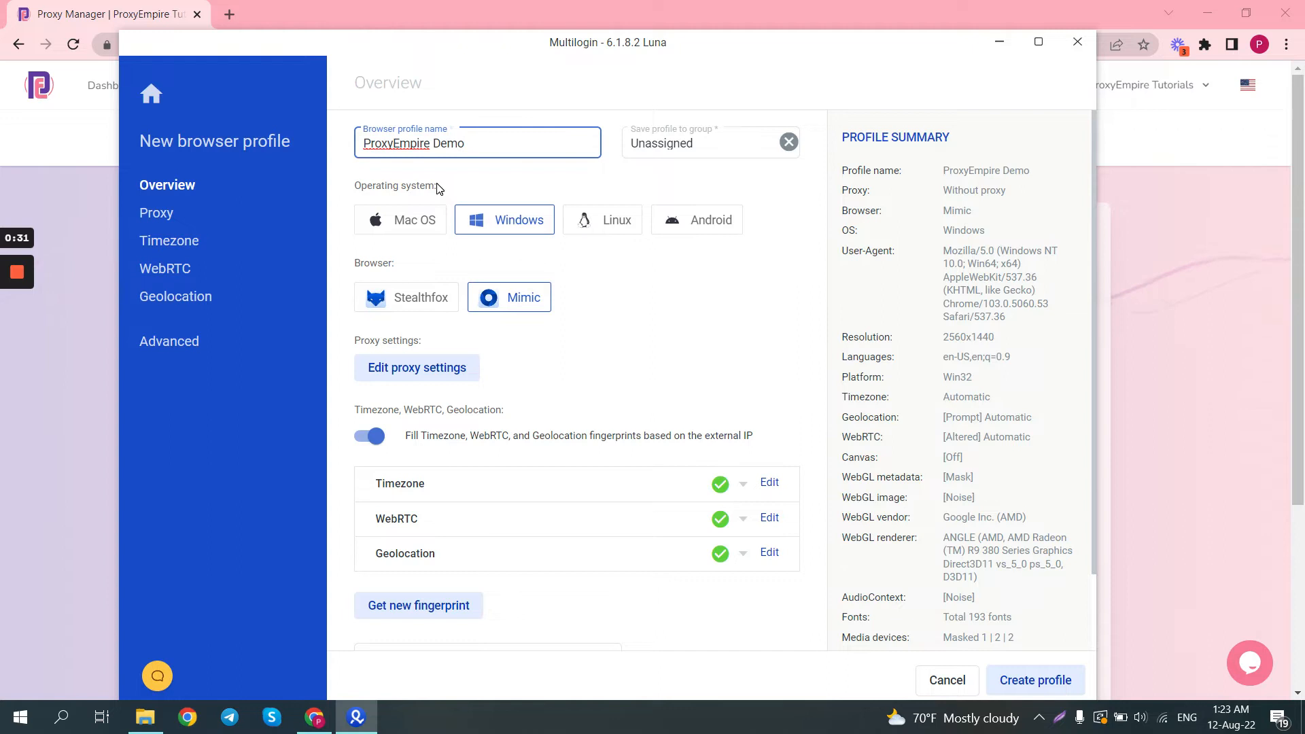
mouse_move(516, 220)
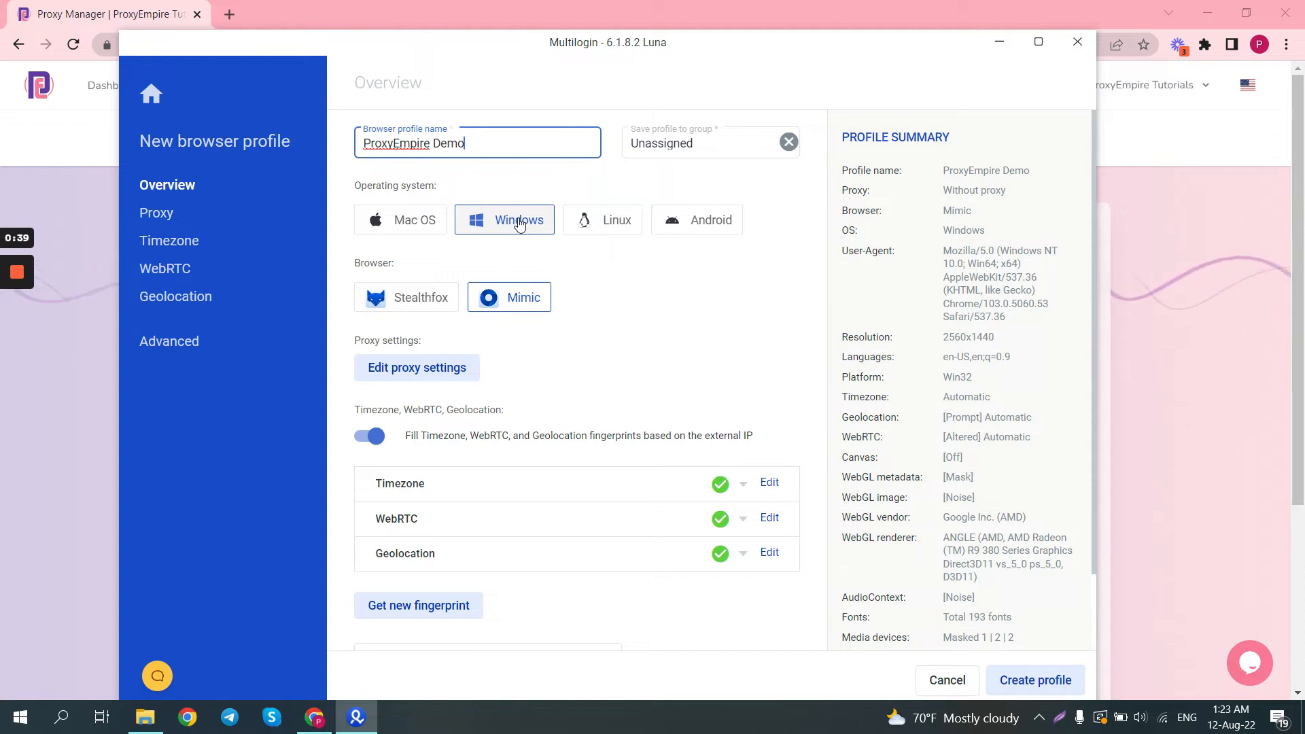
mouse_move(519, 212)
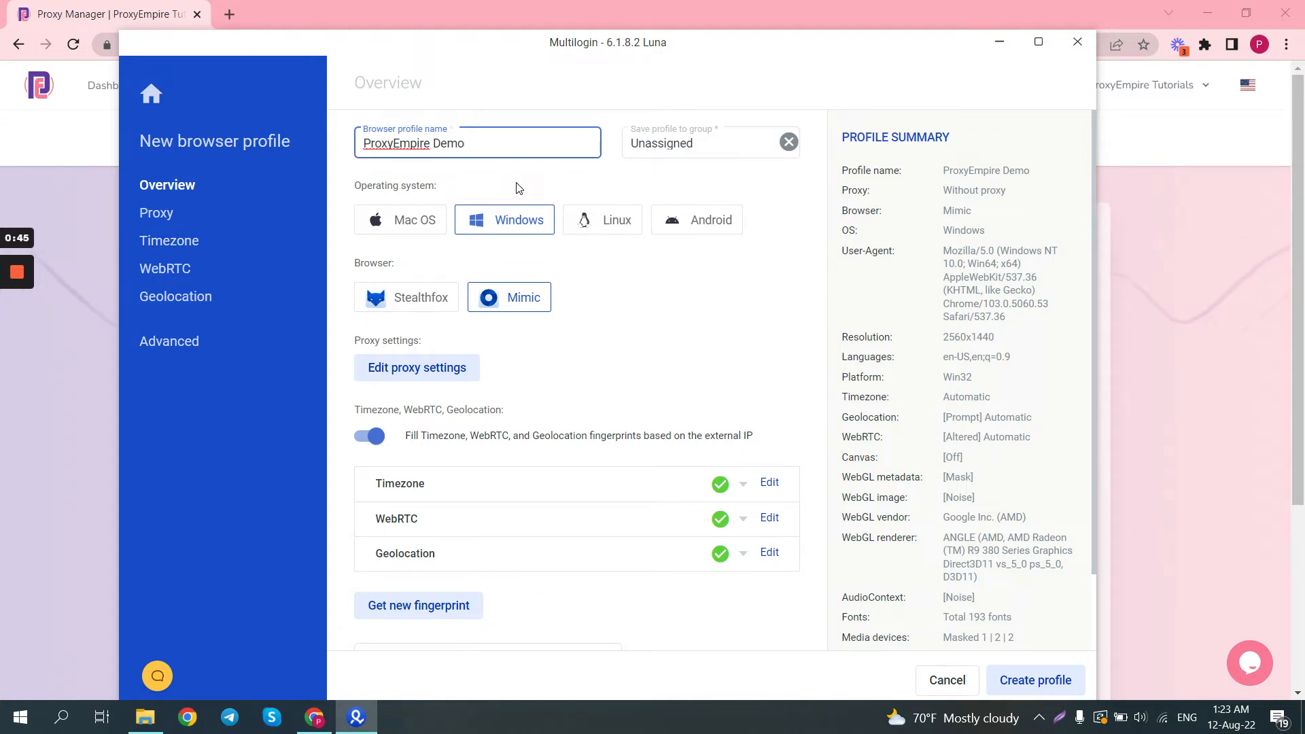
mouse_move(402, 265)
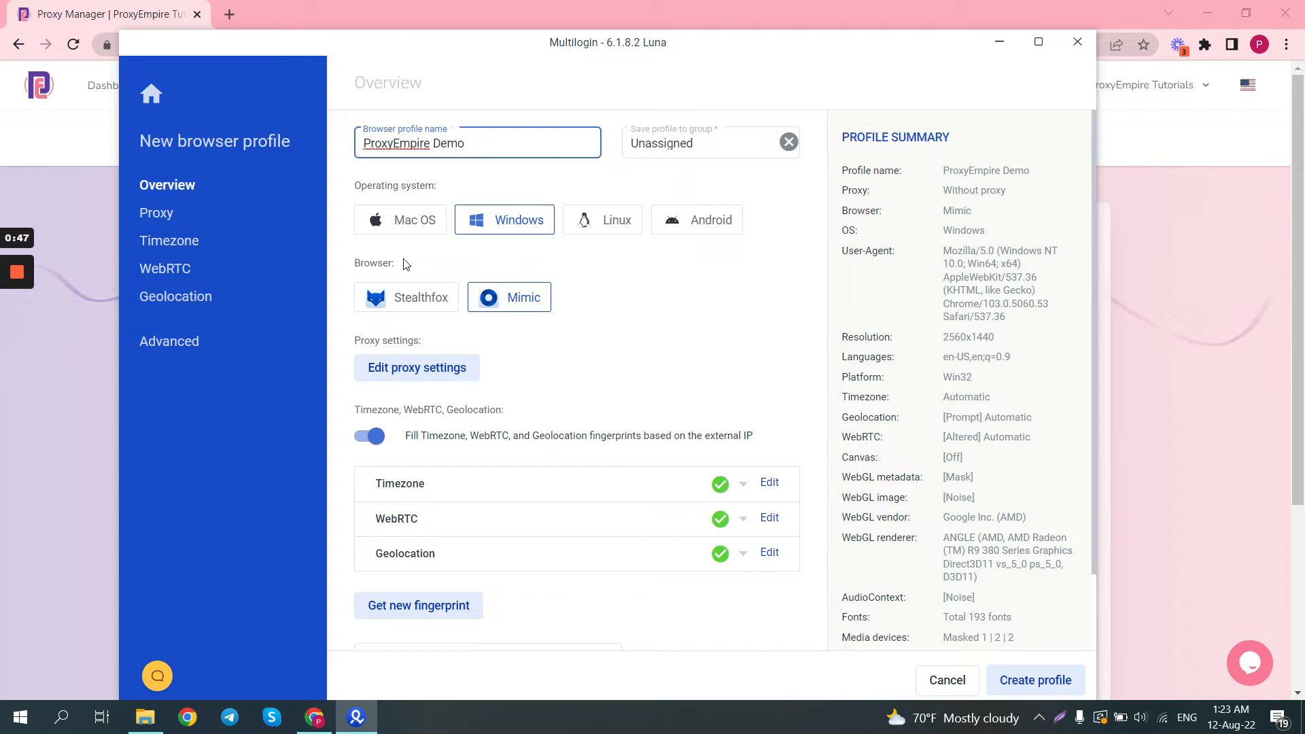
mouse_move(454, 281)
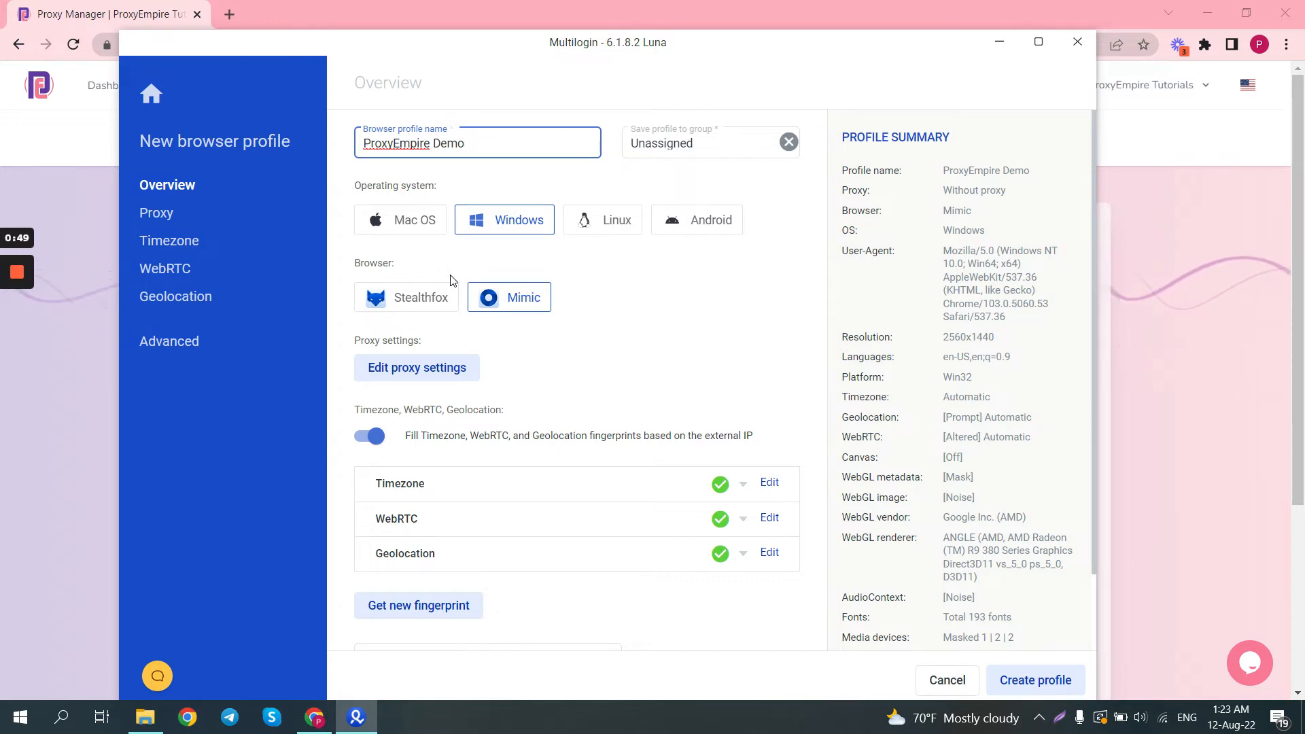
mouse_move(507, 298)
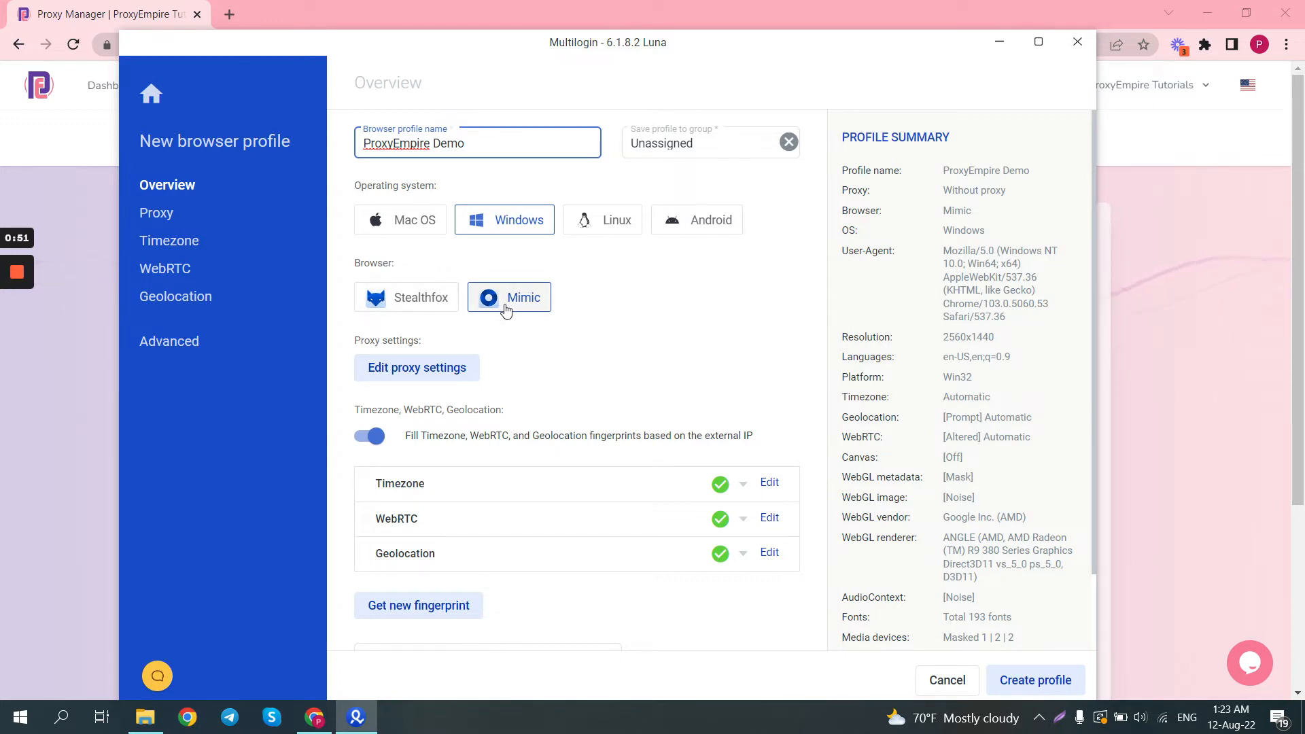
left_click(477, 142)
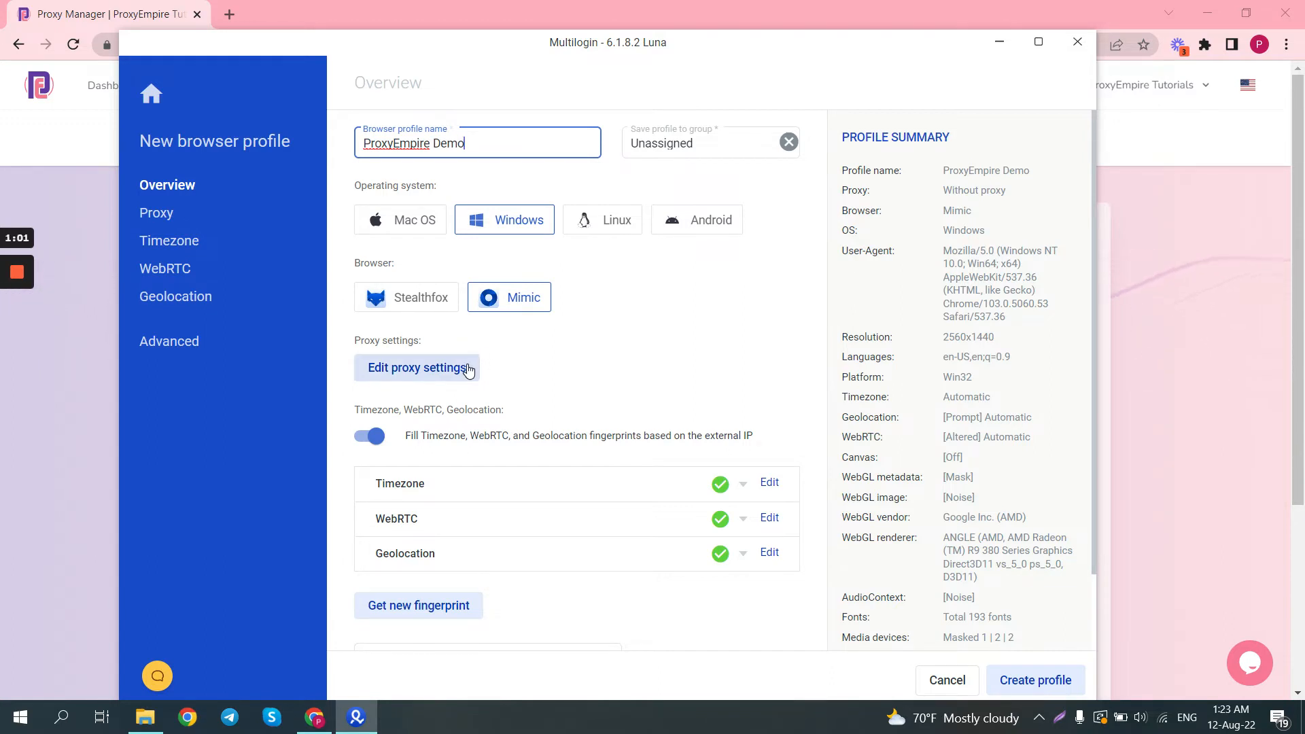
- Set the new profile's proxy connection type to Socks 5
left_click(417, 367)
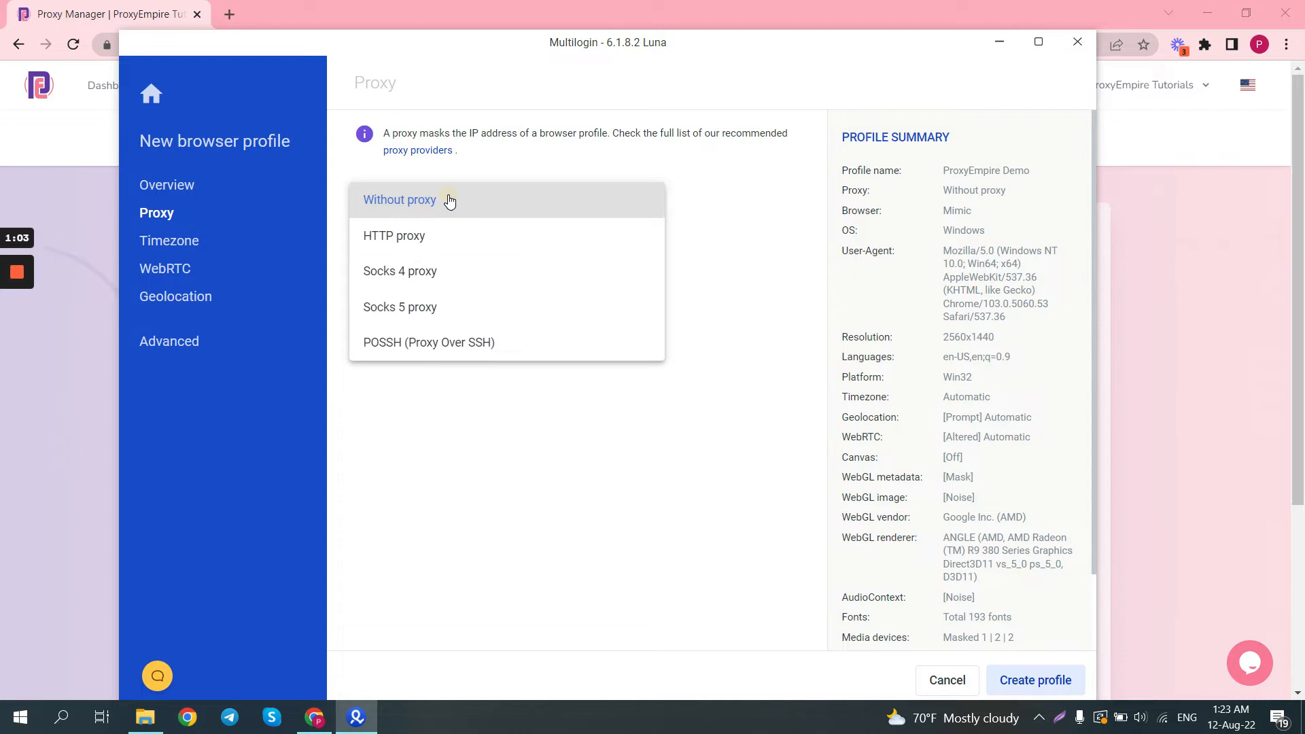
mouse_move(456, 236)
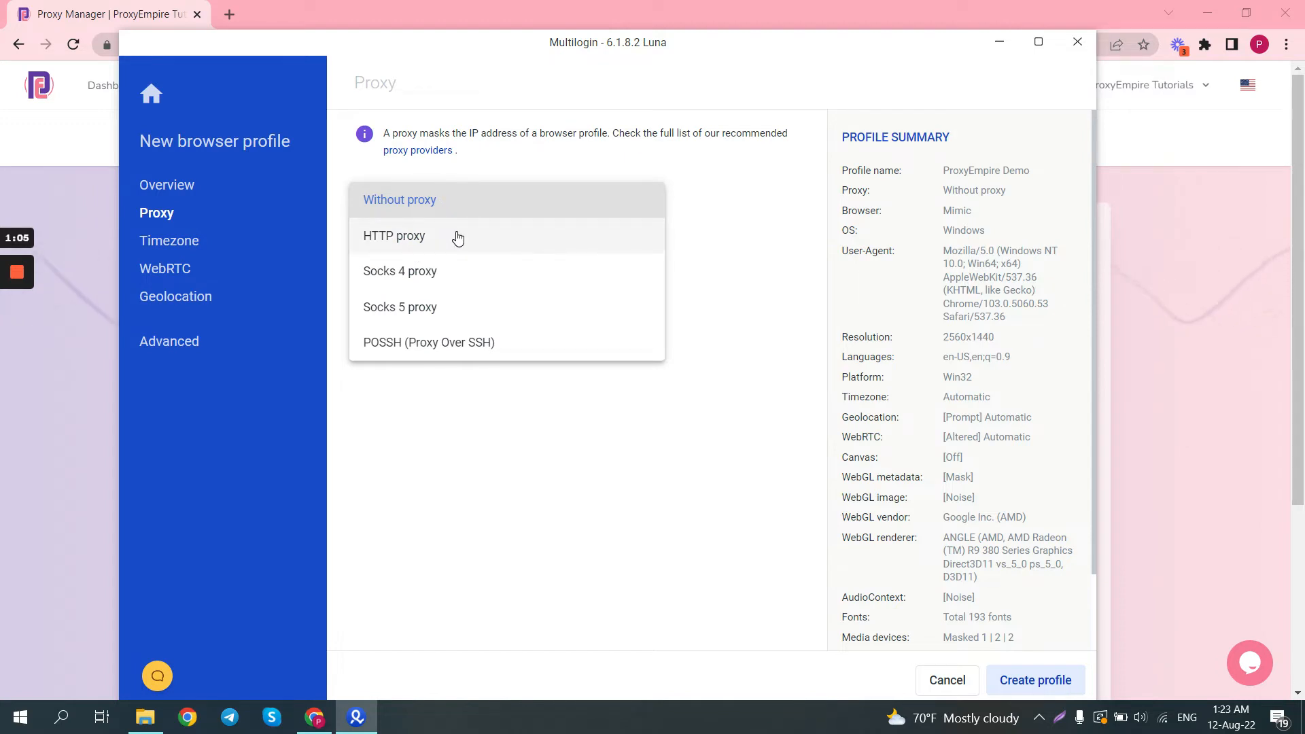
mouse_move(482, 310)
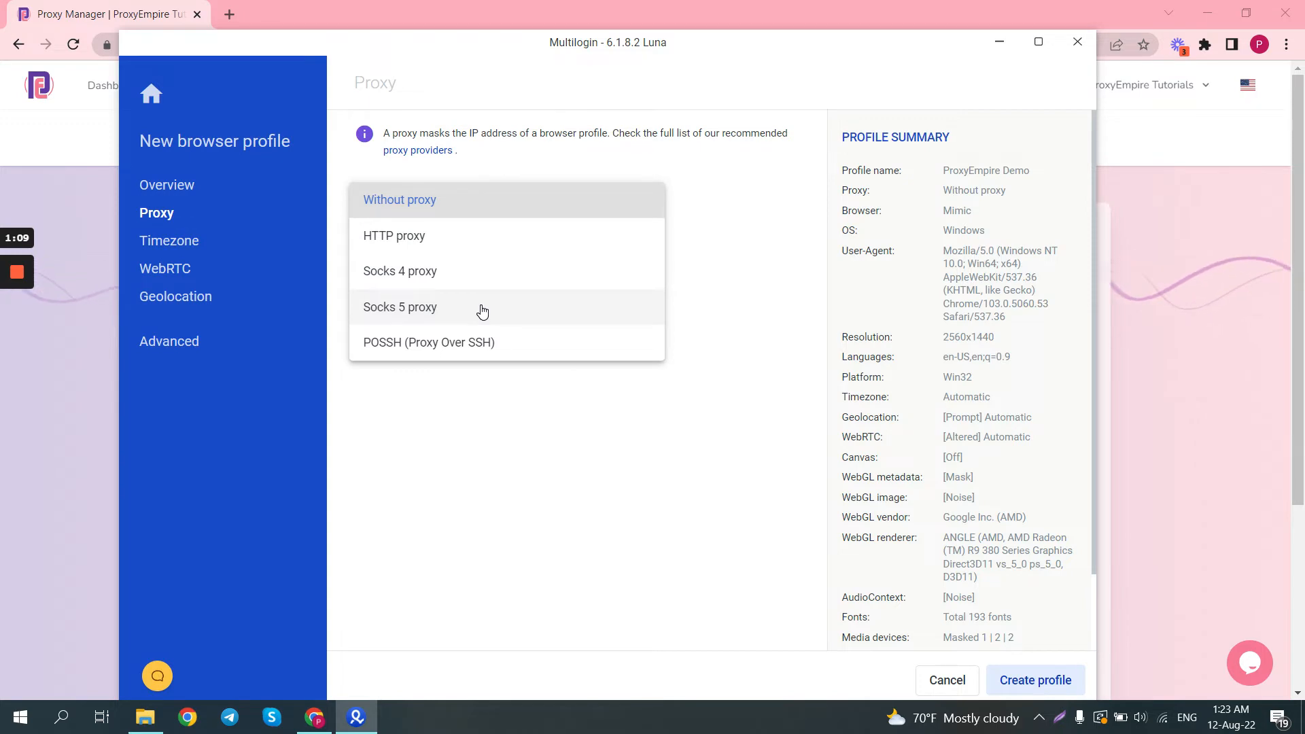
left_click(400, 307)
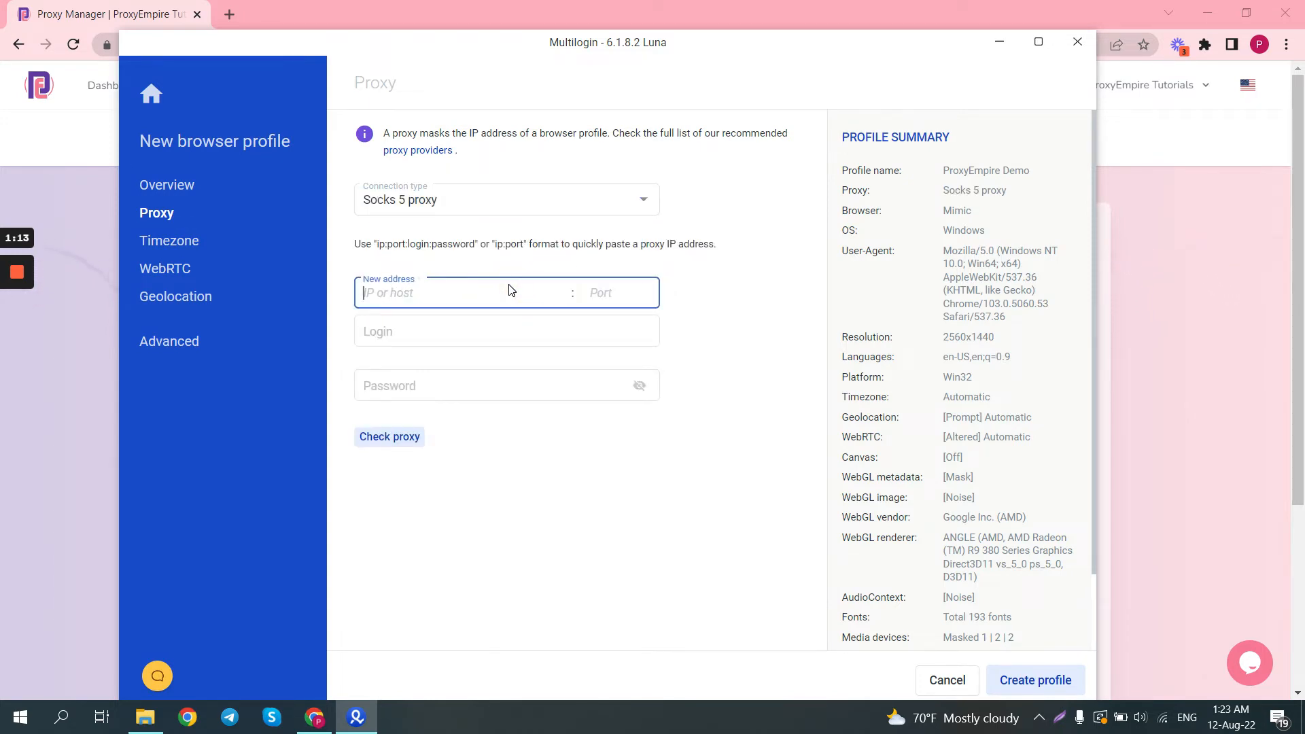
mouse_move(1172, 347)
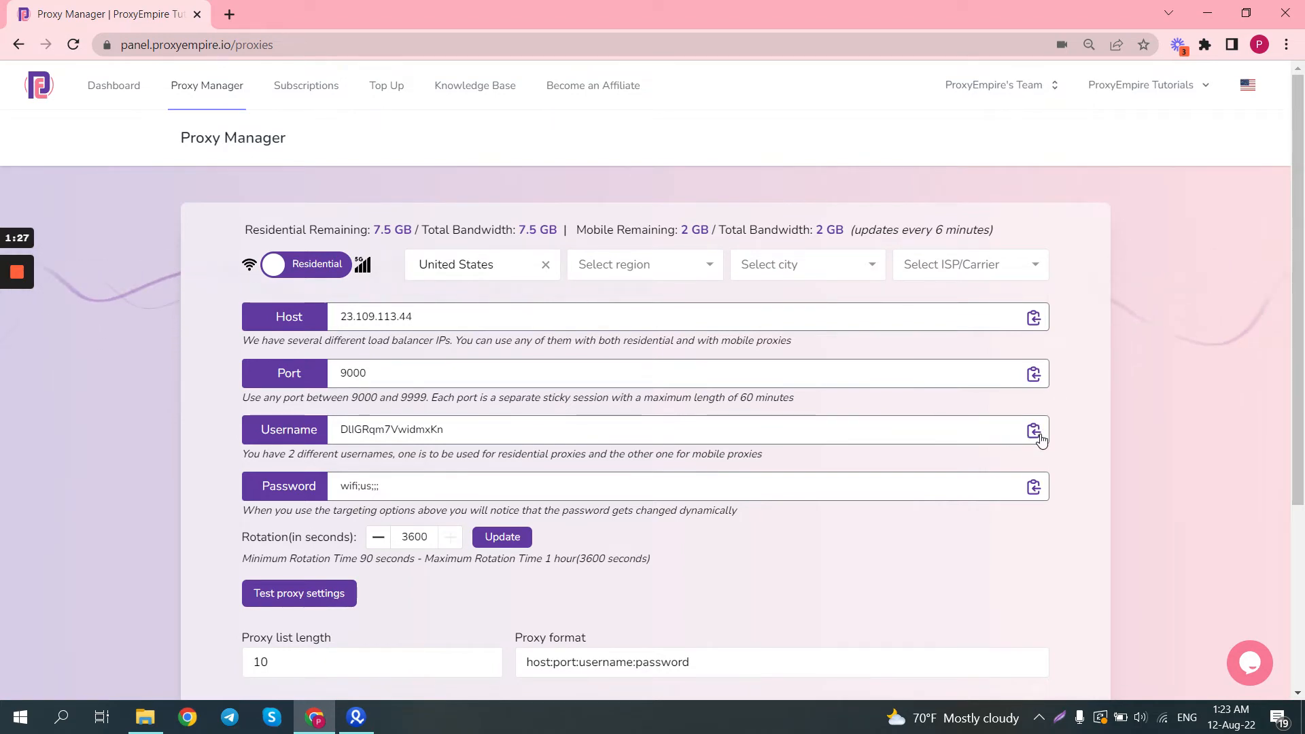
- Paste the ProxyEmpire host, port, username and password and run Check proxy
left_click(1033, 431)
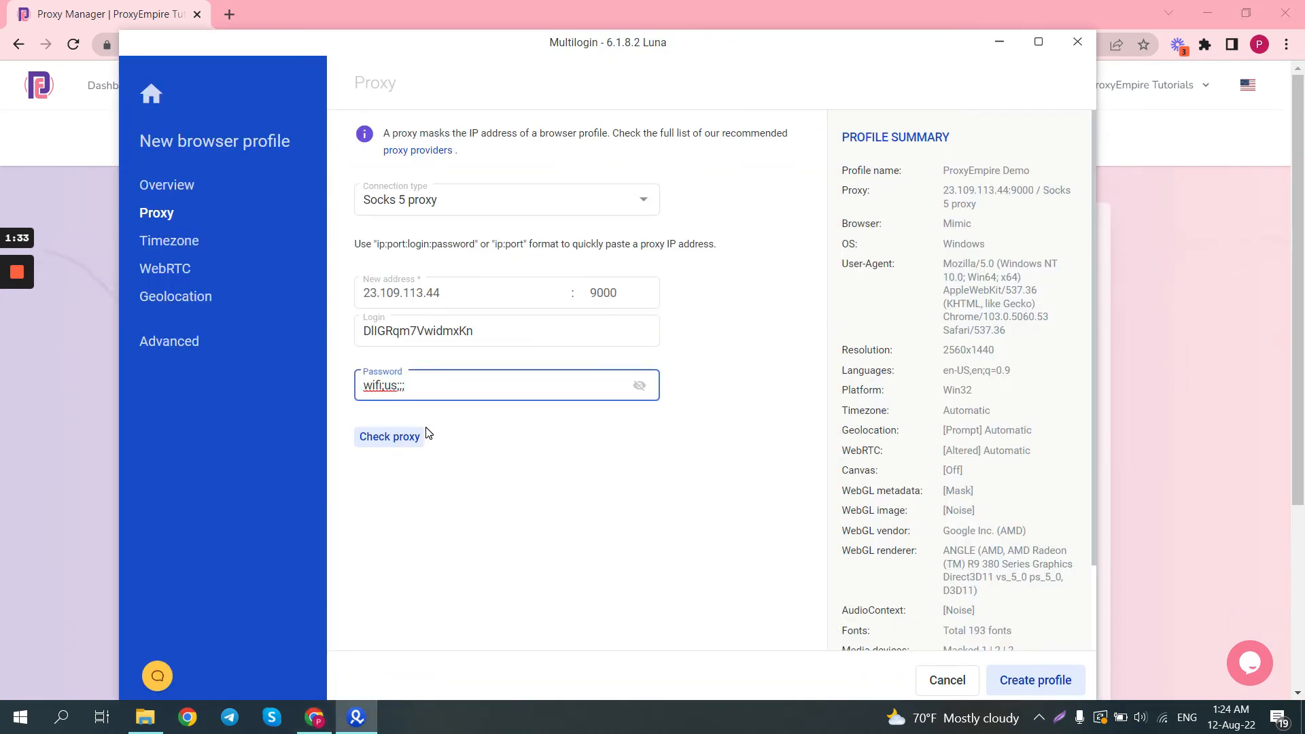
left_click(387, 436)
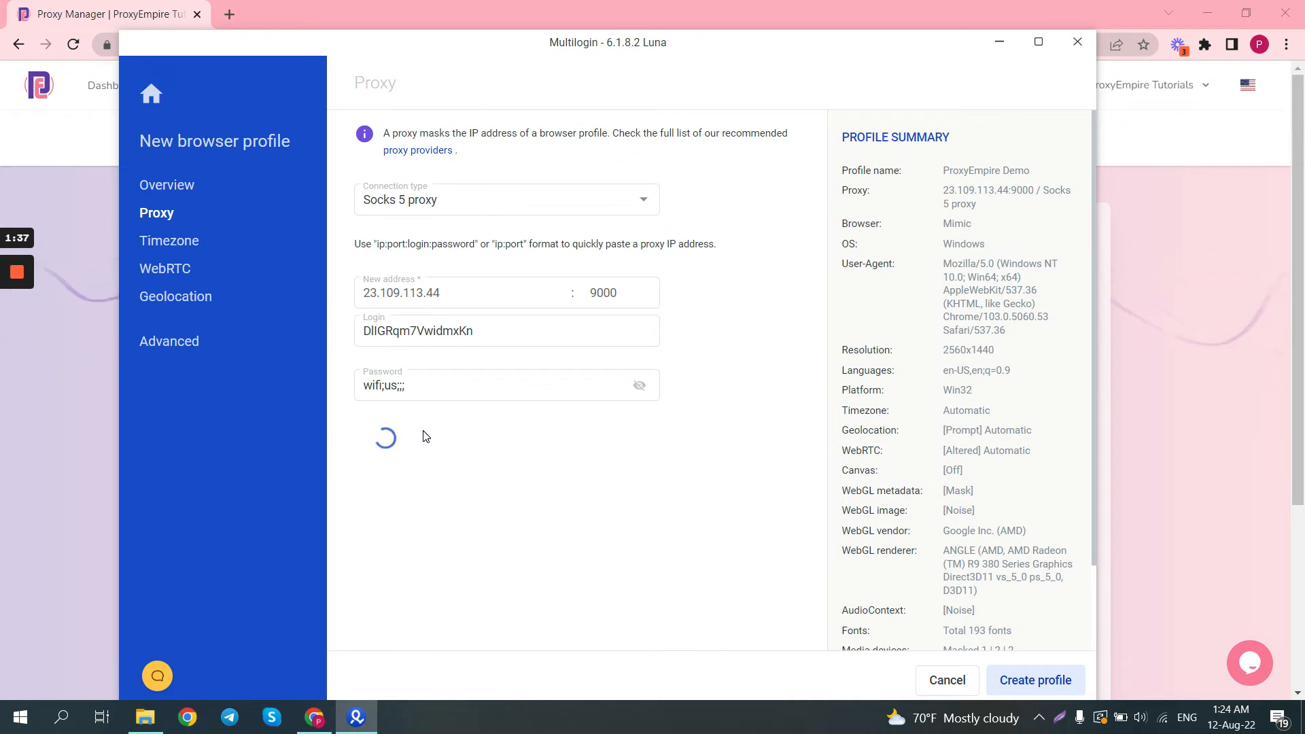
mouse_move(440, 431)
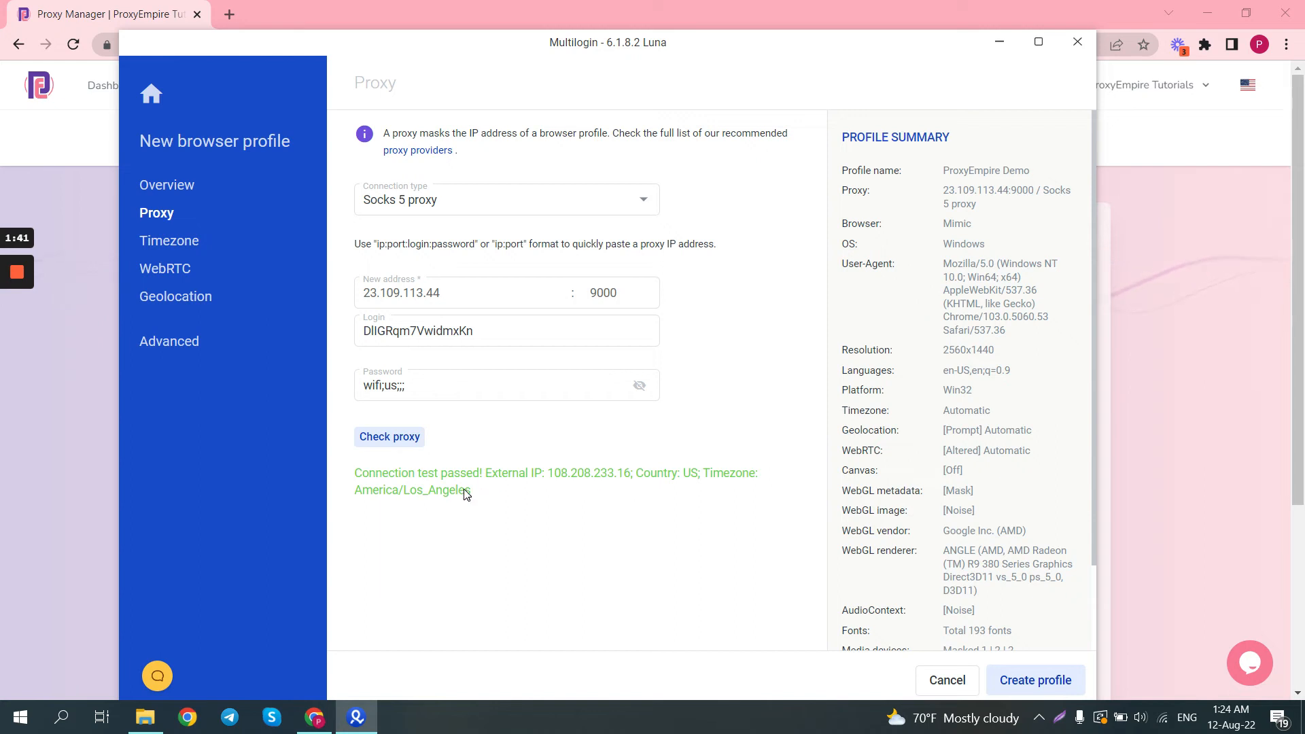
mouse_move(1039, 657)
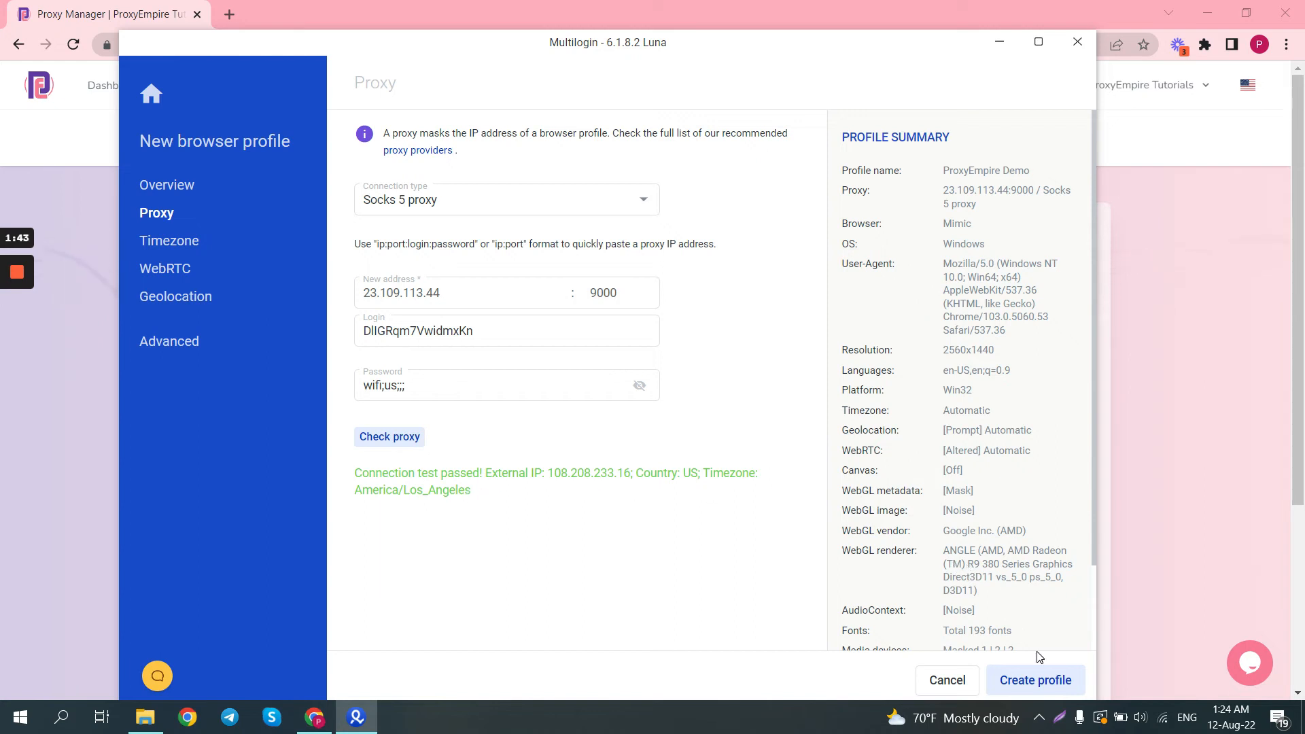
- Create the ProxyEmpire Demo profile, dismiss the notice and start it
left_click(1036, 679)
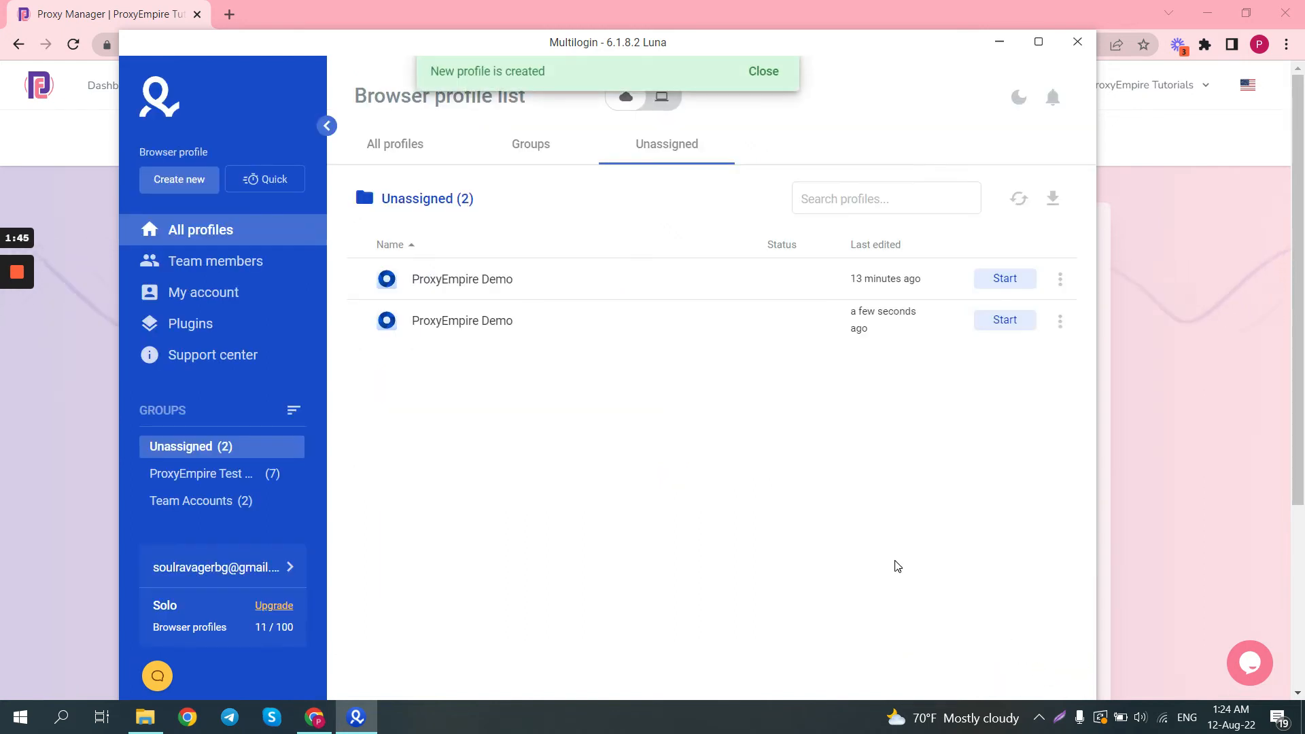
left_click(761, 70)
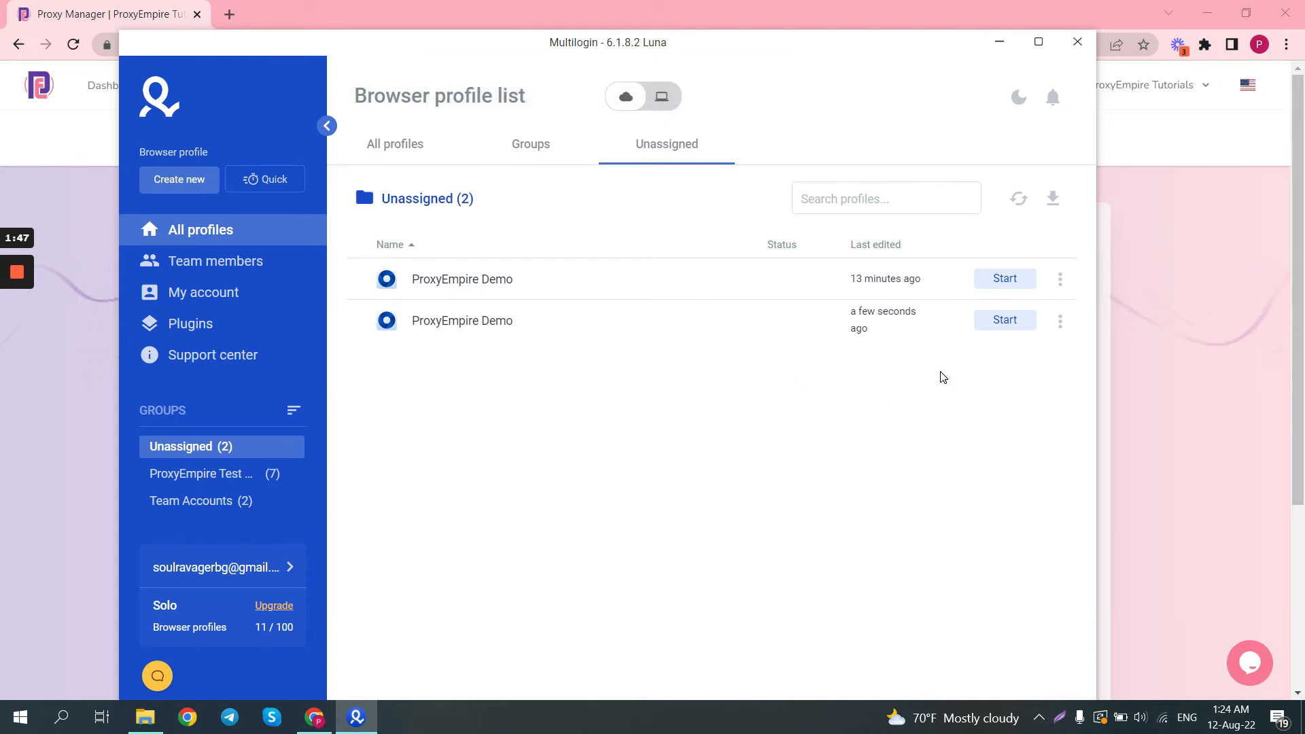
left_click(1005, 321)
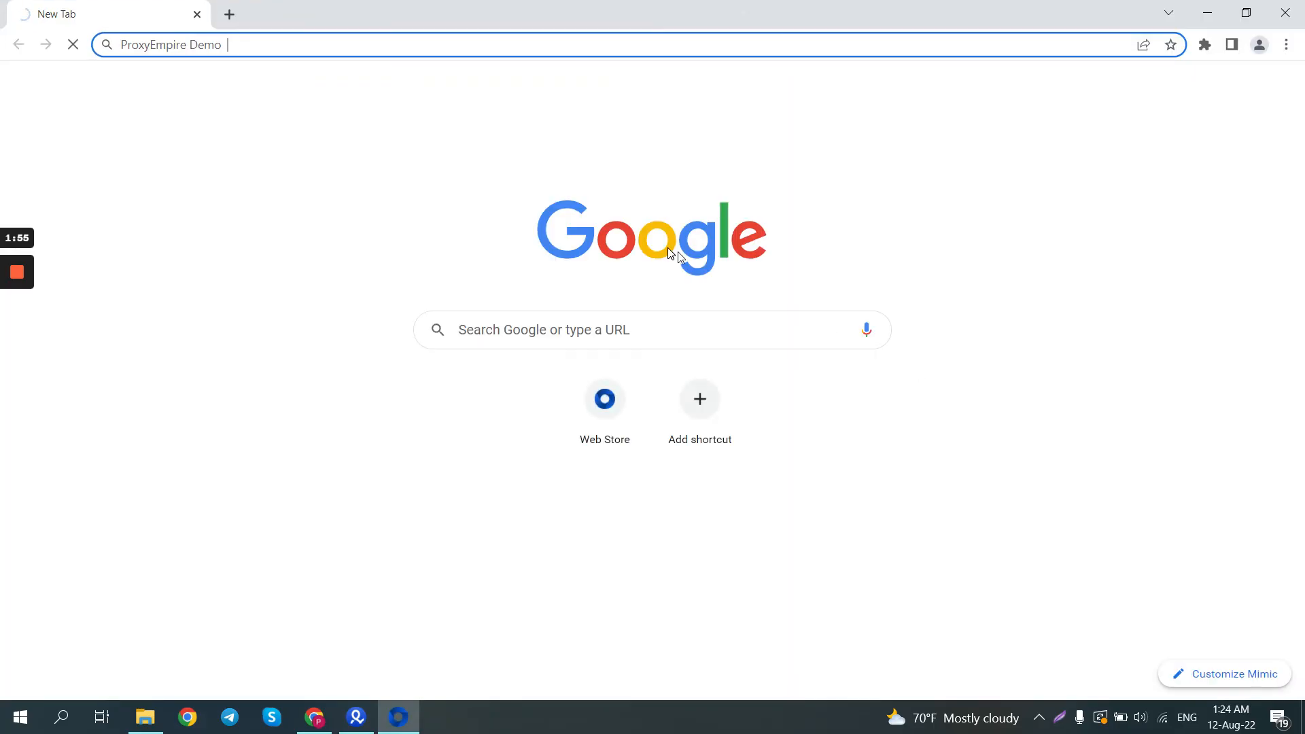
- Load app.multiloginapp.com/WhatIsMyIP showing a US IP with Chrome, then head to whoer.net
type("app.multiloginapp.com/WhatIsMyIP")
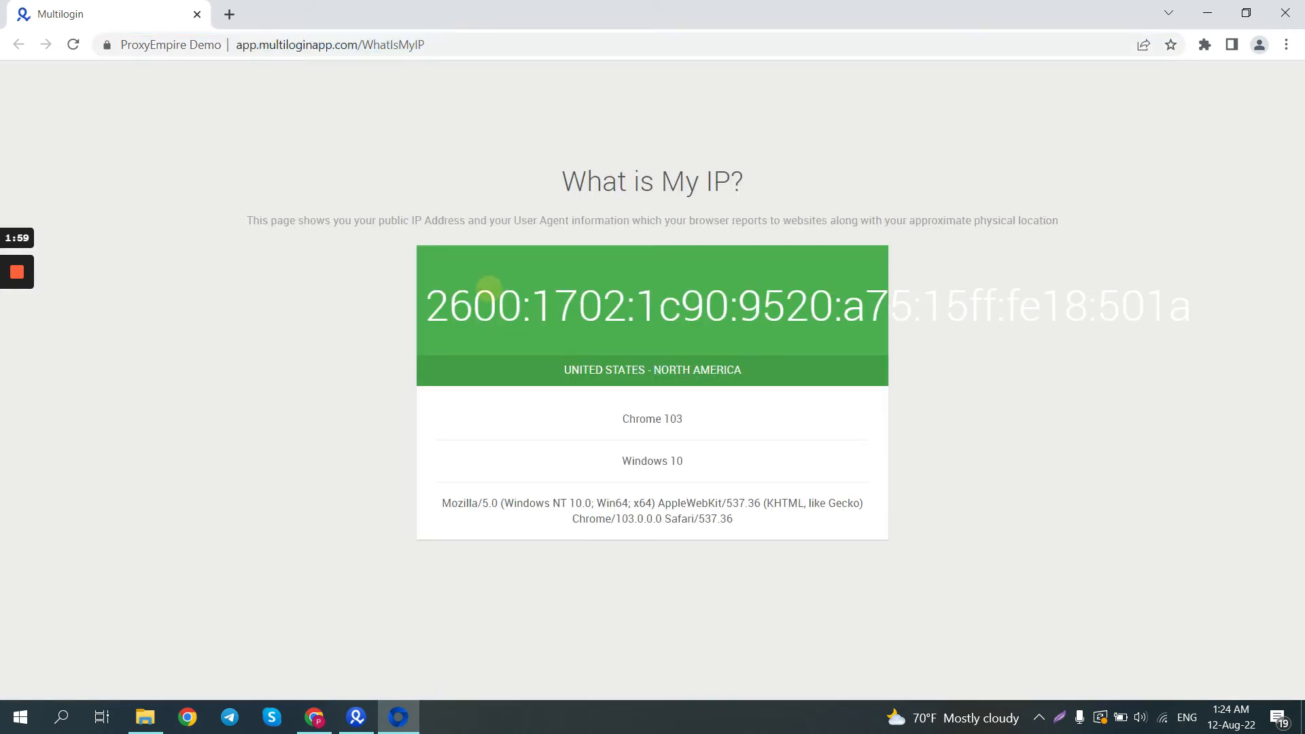
double_click(640, 419)
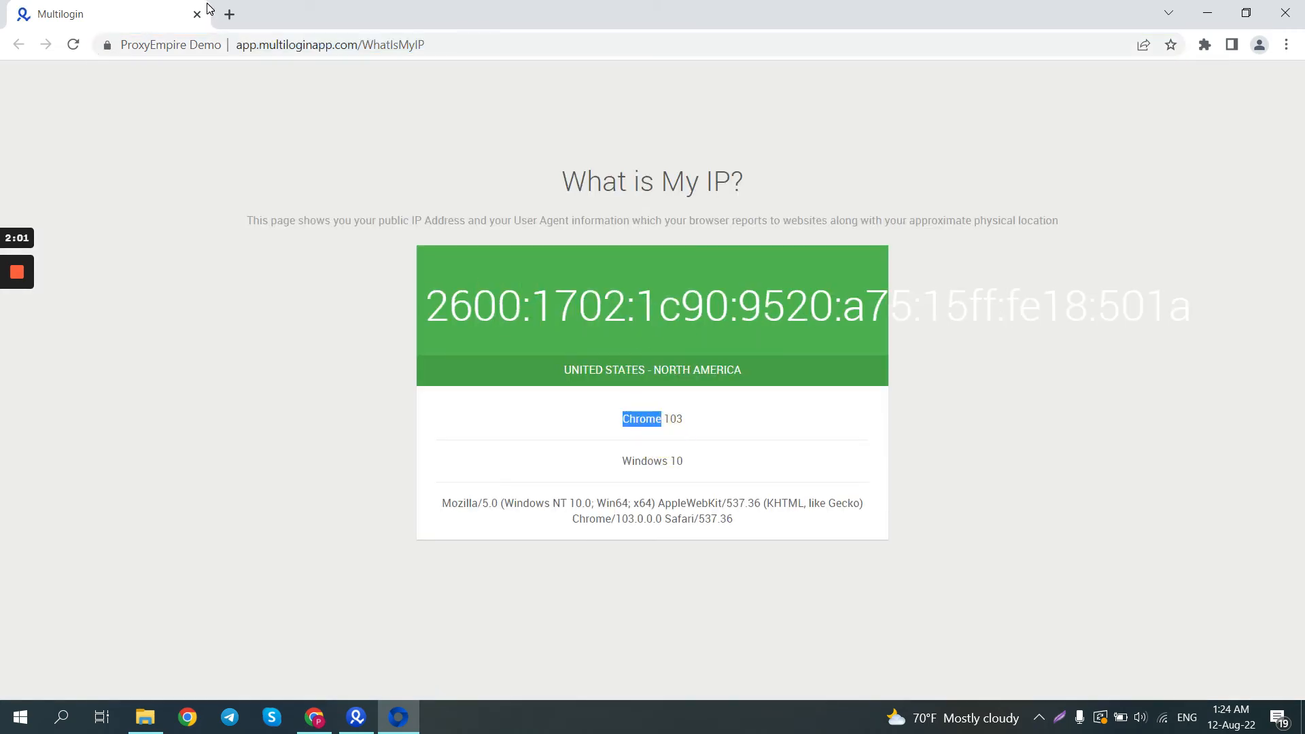
type("whoer.net")
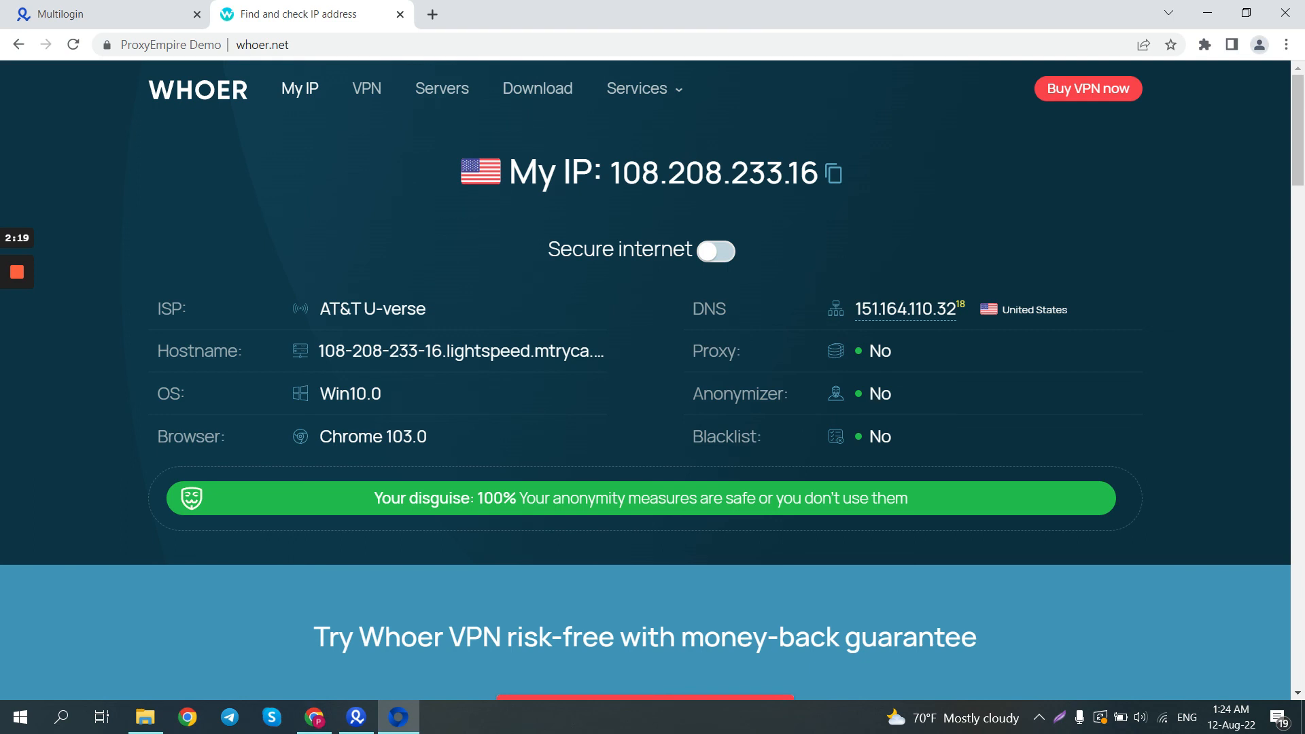
mouse_move(859, 401)
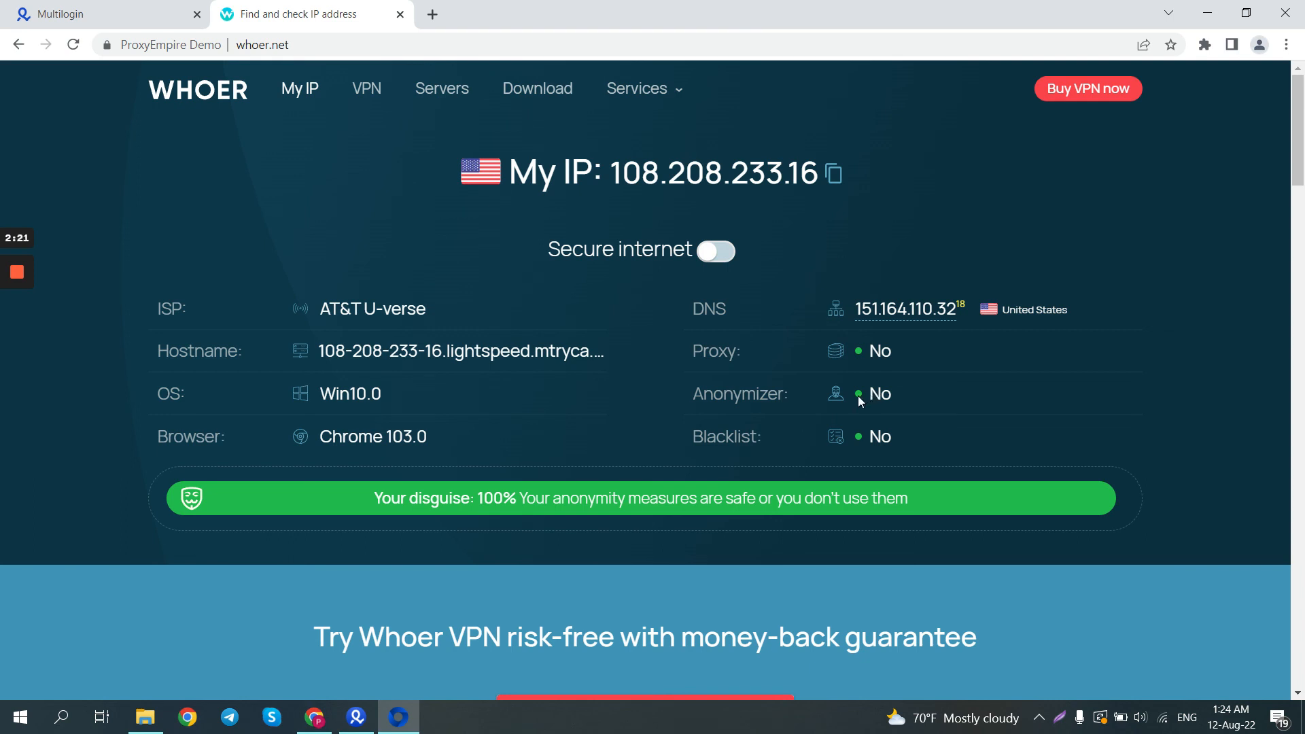